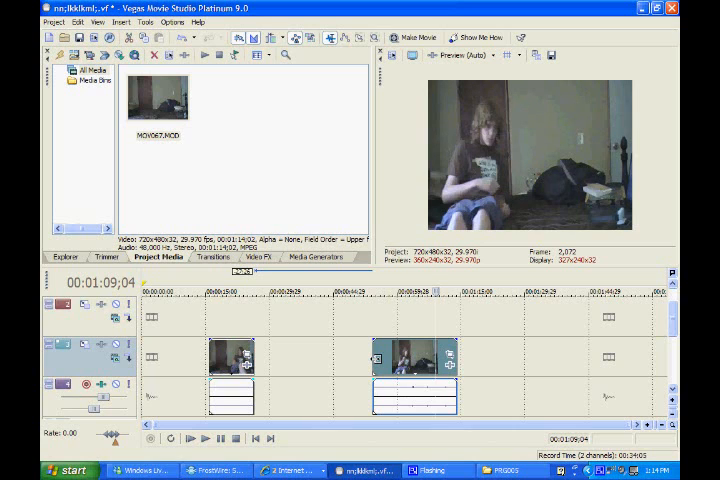
Step: Rearrange the clips so they begin at the start of the video track
{"action": "right_click", "coordinate": [400, 356]}
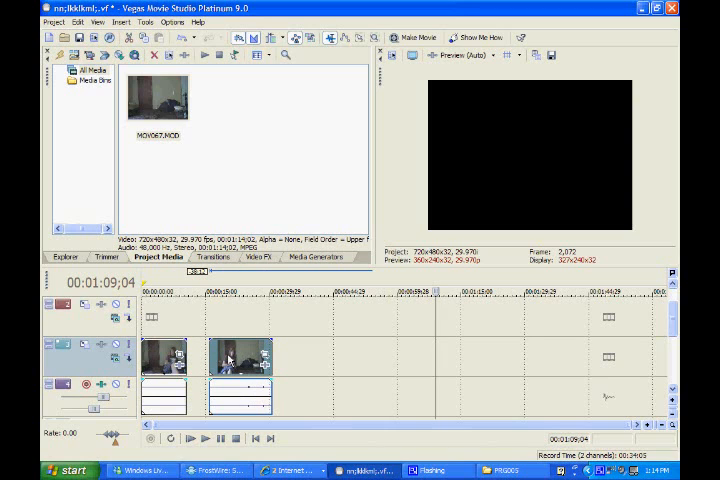
Step: Put the second clip on a new track below the first, aligned at timeline start
{"action": "left_click", "coordinate": [240, 316]}
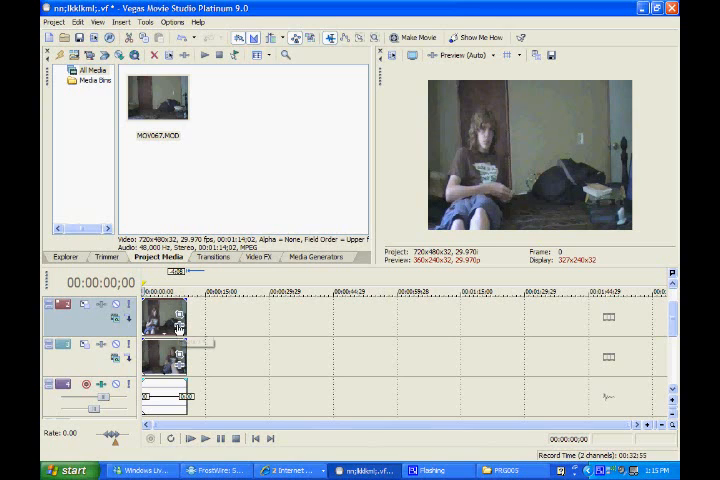
{"action": "mouse_move", "coordinate": [166, 328]}
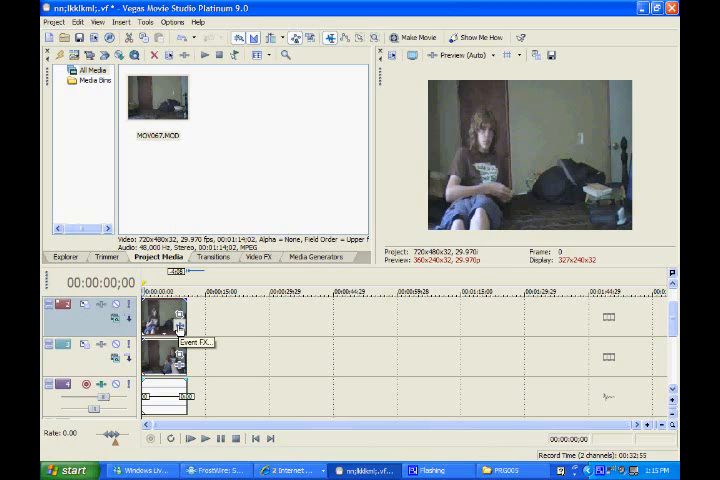
Step: Apply the Sony Cookie Cutter effect to the top track's clip via Event FX
{"action": "left_click", "coordinate": [176, 328]}
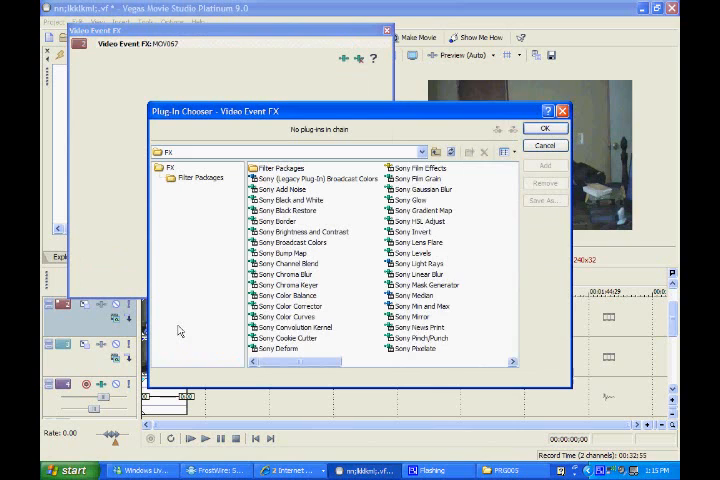
{"action": "mouse_move", "coordinate": [228, 328]}
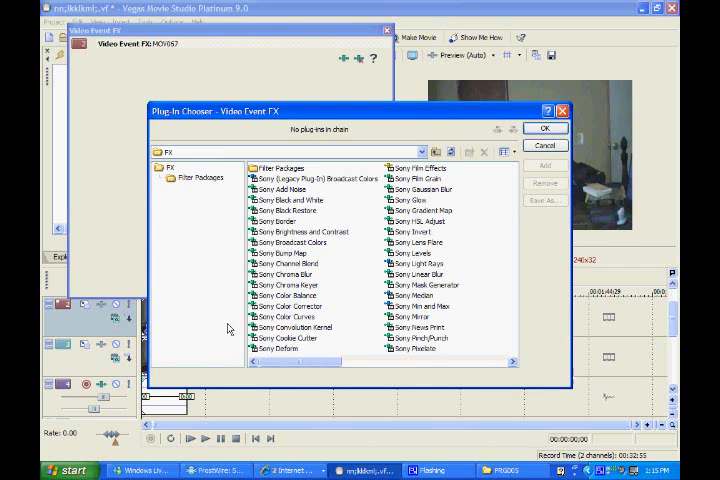
{"action": "mouse_move", "coordinate": [268, 342]}
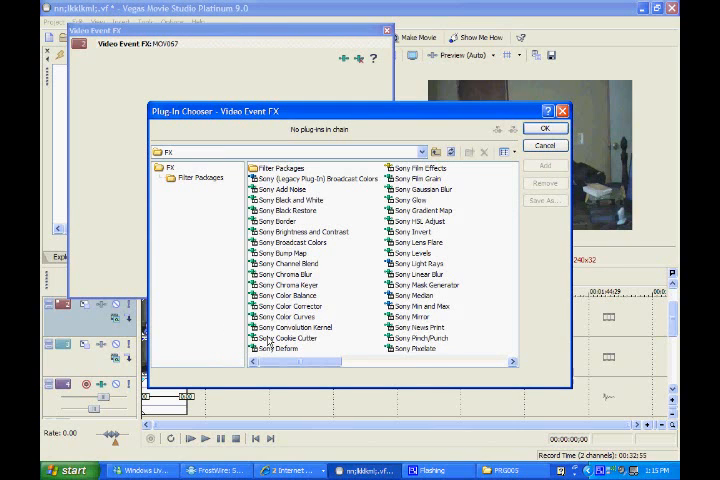
{"action": "left_click", "coordinate": [288, 338]}
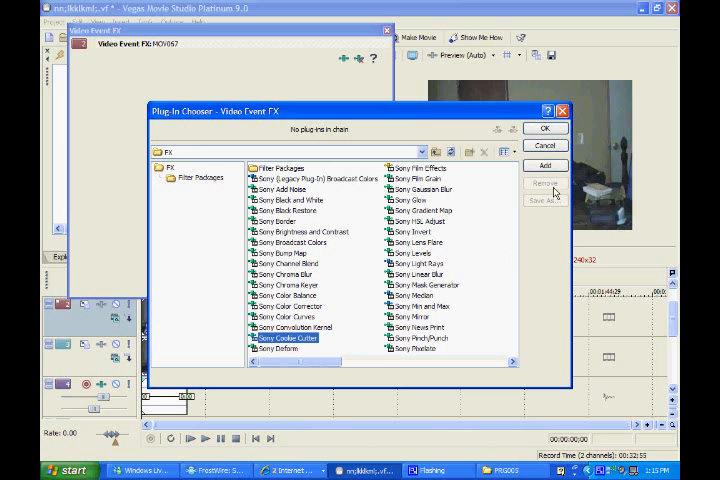
{"action": "left_click", "coordinate": [544, 164]}
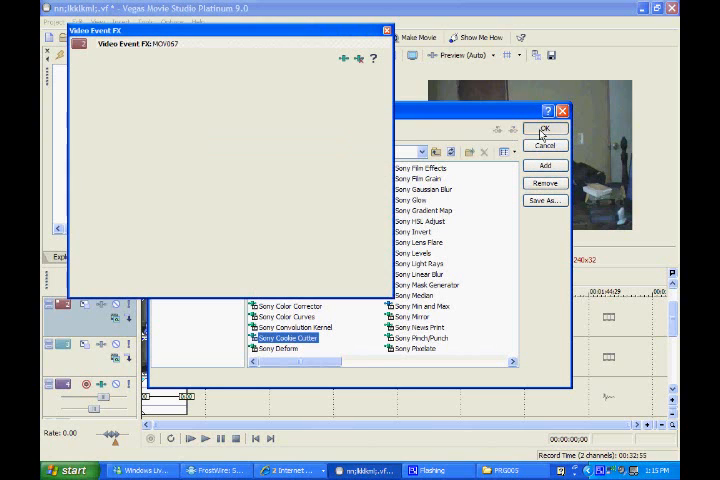
{"action": "left_click", "coordinate": [544, 128]}
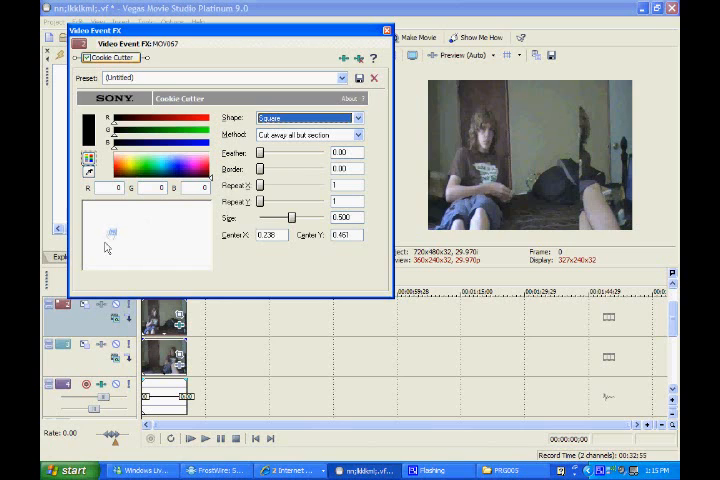
Step: Adjust the square mask's Size, Center X and Feather so both people show side by side
{"action": "left_click_drag", "start_coordinate": [292, 218], "coordinate": [288, 218]}
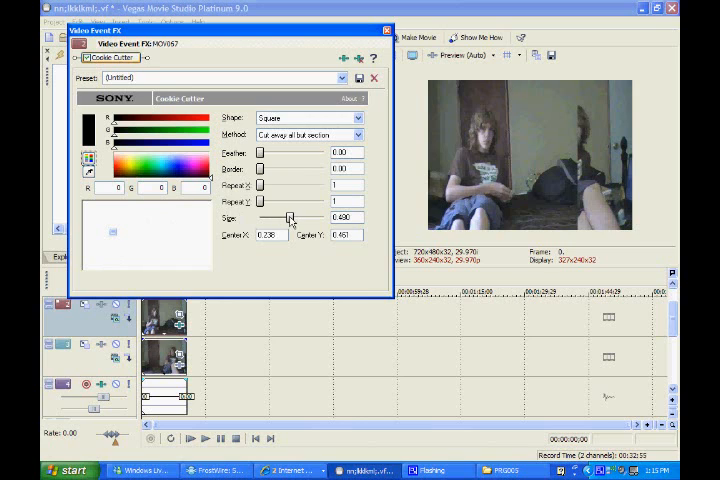
{"action": "left_click_drag", "start_coordinate": [290, 218], "coordinate": [282, 218]}
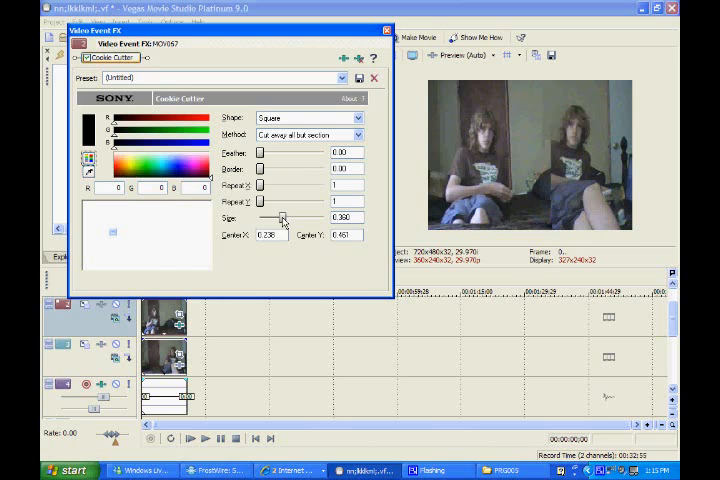
{"action": "left_click_drag", "start_coordinate": [280, 216], "coordinate": [288, 216]}
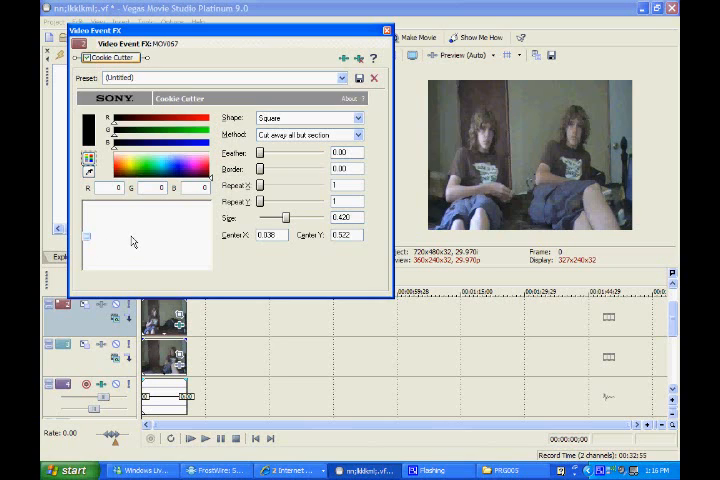
{"action": "mouse_move", "coordinate": [148, 236]}
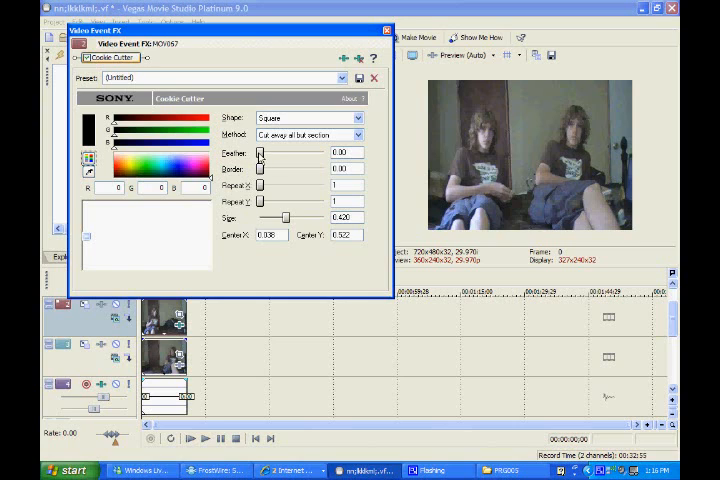
{"action": "left_click_drag", "start_coordinate": [260, 152], "coordinate": [288, 152]}
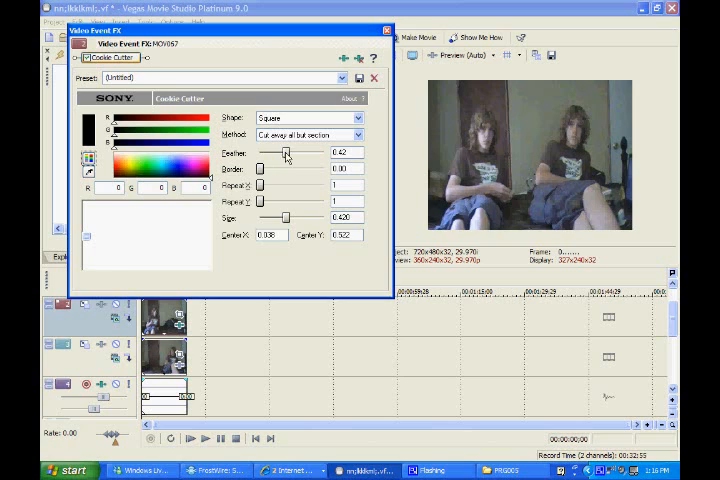
{"action": "left_click_drag", "start_coordinate": [286, 152], "coordinate": [282, 152]}
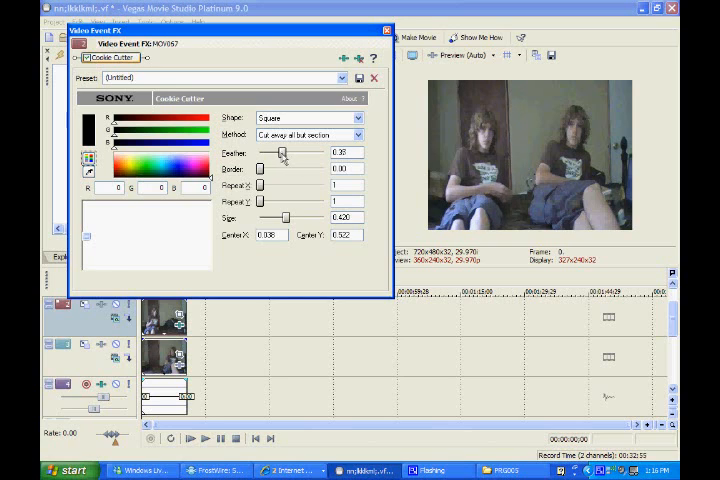
{"action": "left_click_drag", "start_coordinate": [284, 152], "coordinate": [282, 152]}
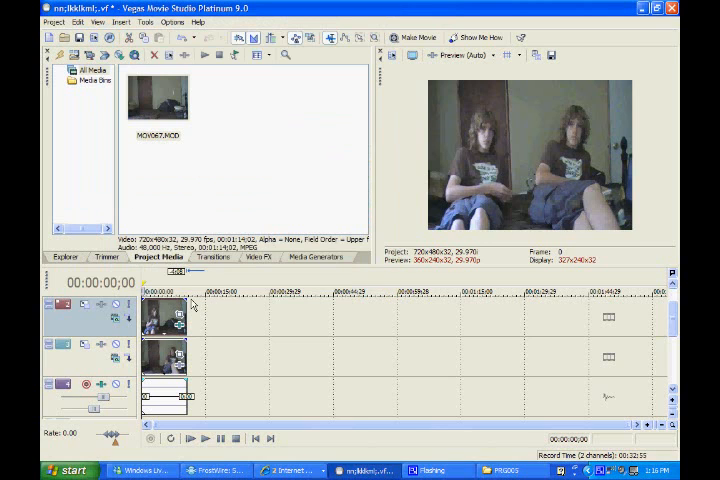
{"action": "mouse_move", "coordinate": [188, 438]}
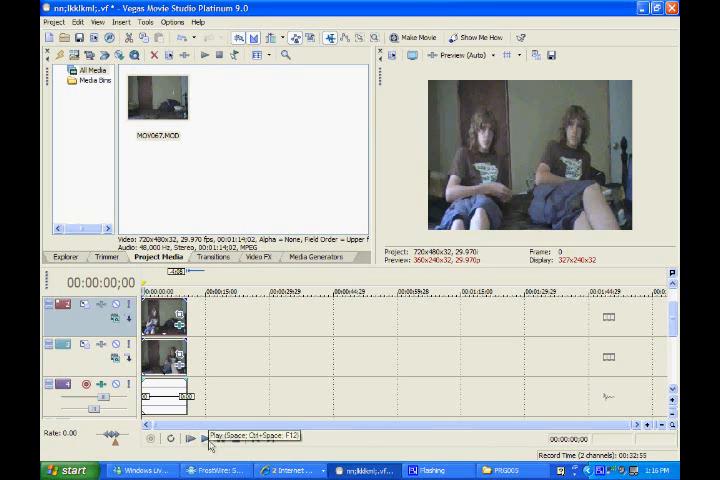
{"action": "left_click", "coordinate": [188, 438]}
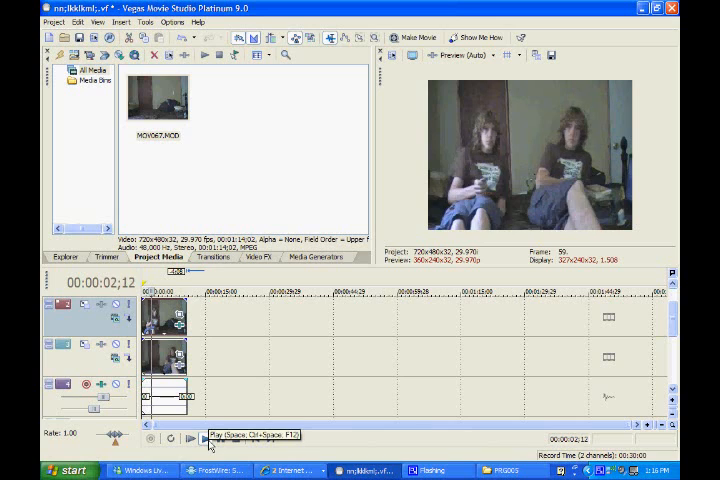
{"action": "left_click", "coordinate": [208, 438]}
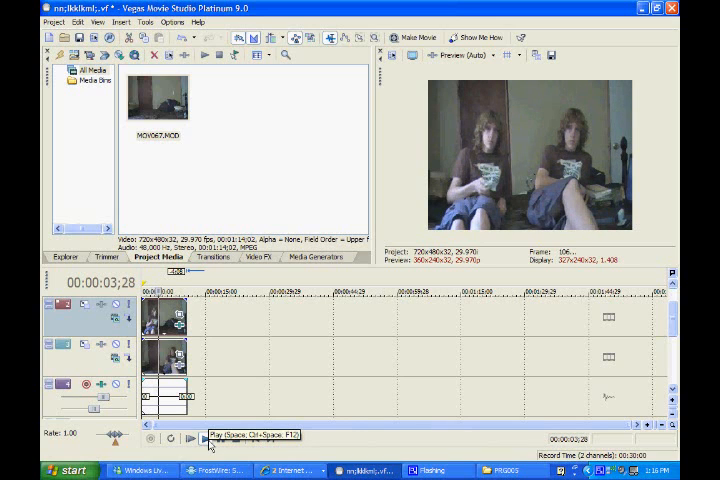
{"action": "left_click", "coordinate": [182, 438]}
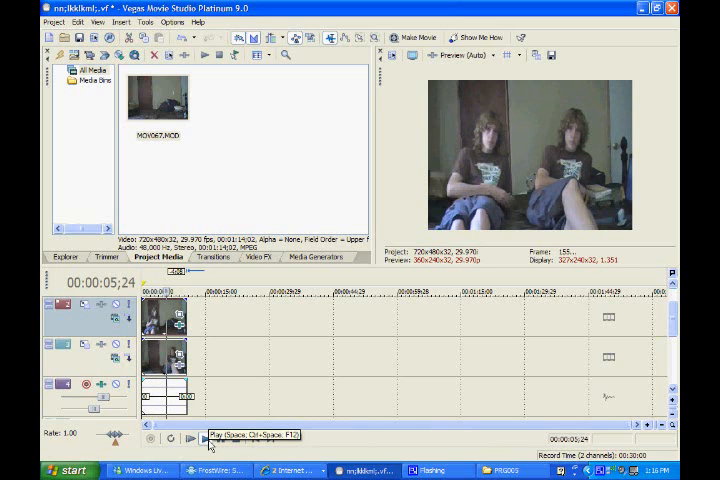
{"action": "left_click", "coordinate": [178, 438]}
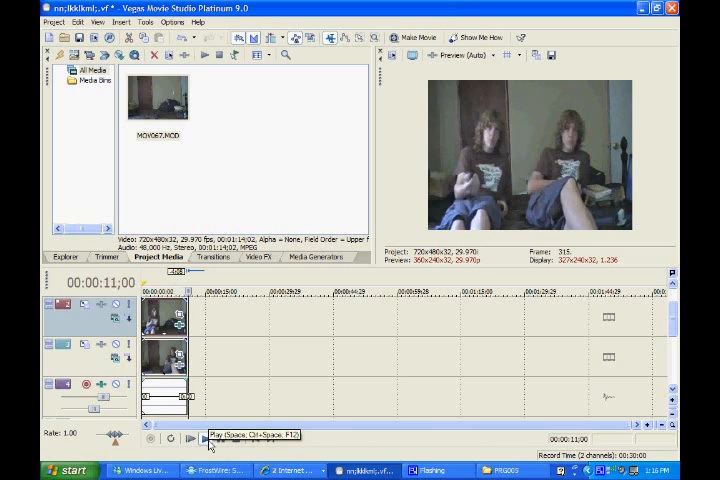
{"action": "left_click", "coordinate": [188, 438]}
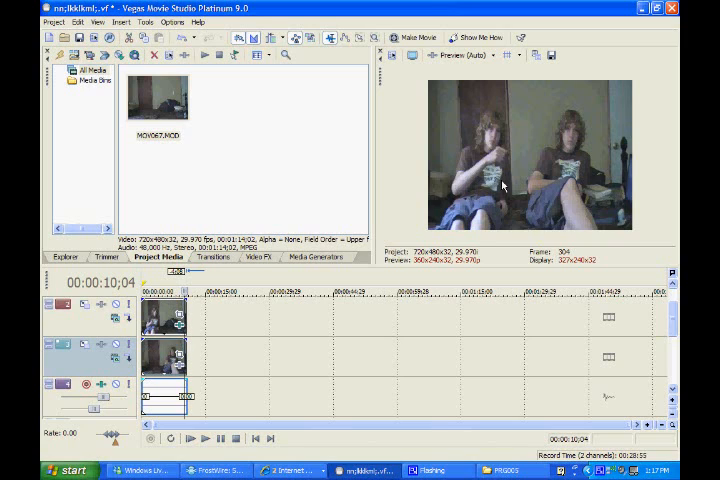
{"action": "mouse_move", "coordinate": [520, 120]}
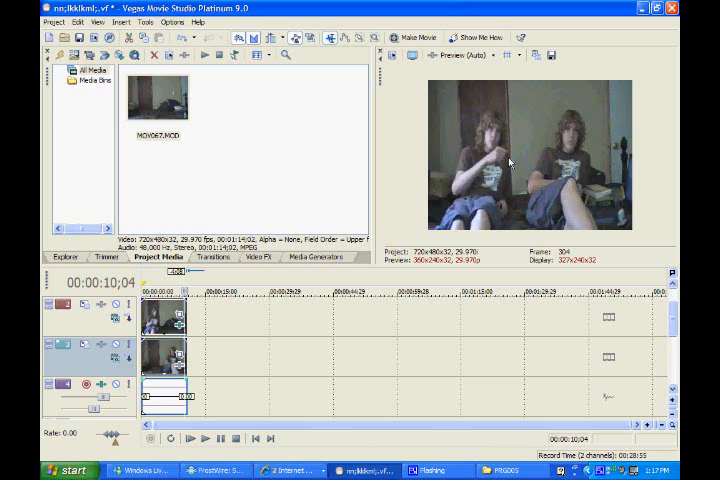
{"action": "mouse_move", "coordinate": [528, 152]}
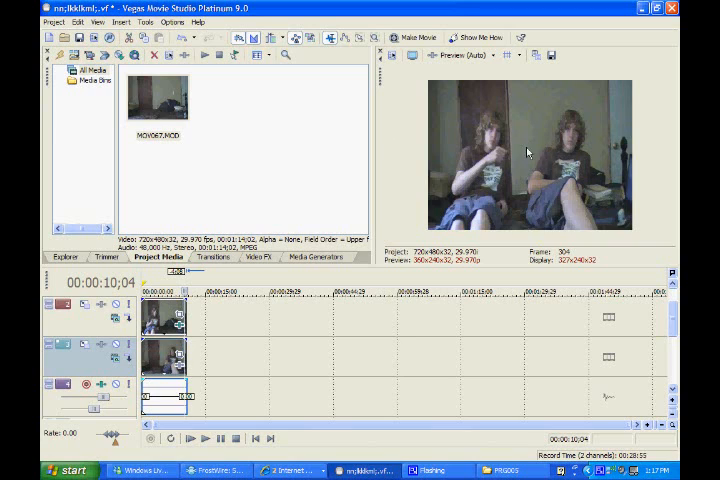
{"action": "mouse_move", "coordinate": [532, 158]}
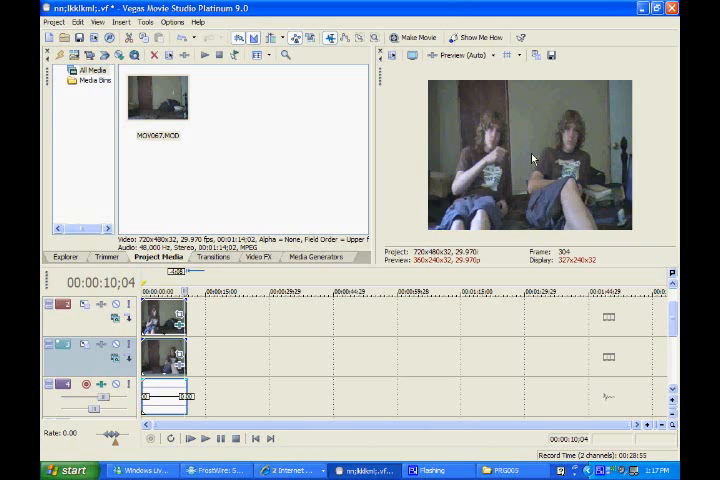
{"action": "mouse_move", "coordinate": [512, 80]}
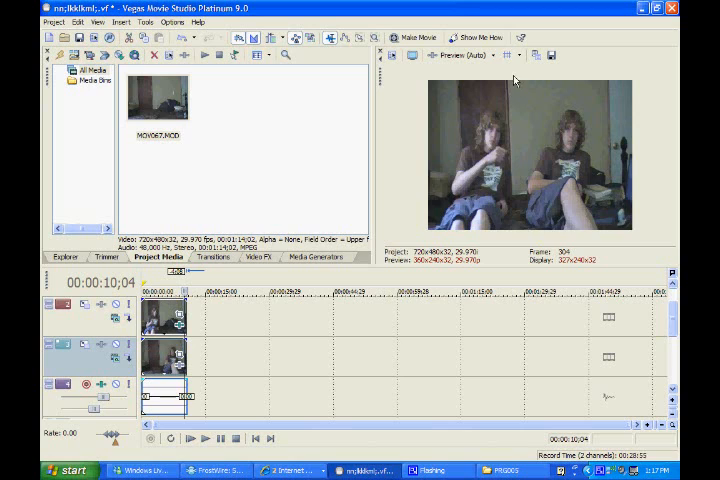
{"action": "mouse_move", "coordinate": [518, 80]}
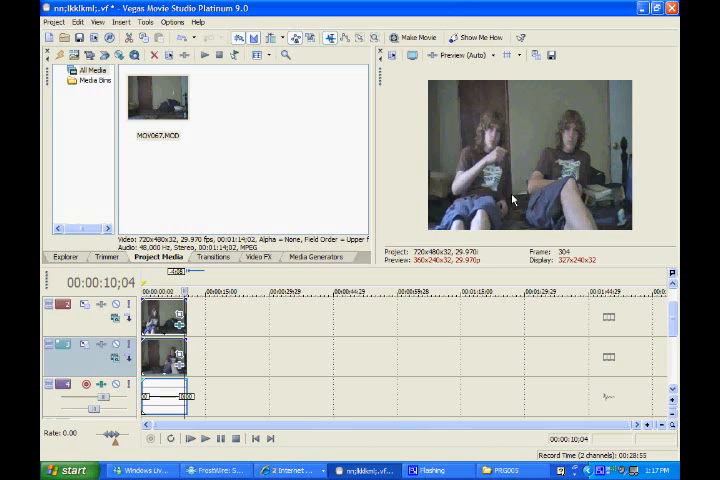
{"action": "mouse_move", "coordinate": [524, 80]}
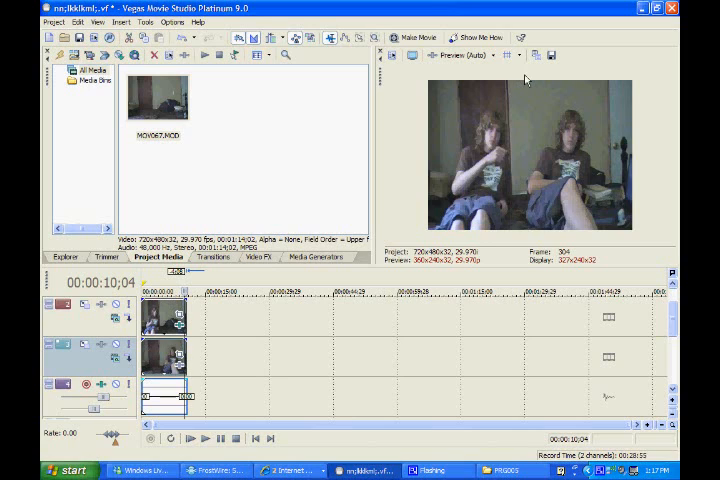
{"action": "mouse_move", "coordinate": [528, 224]}
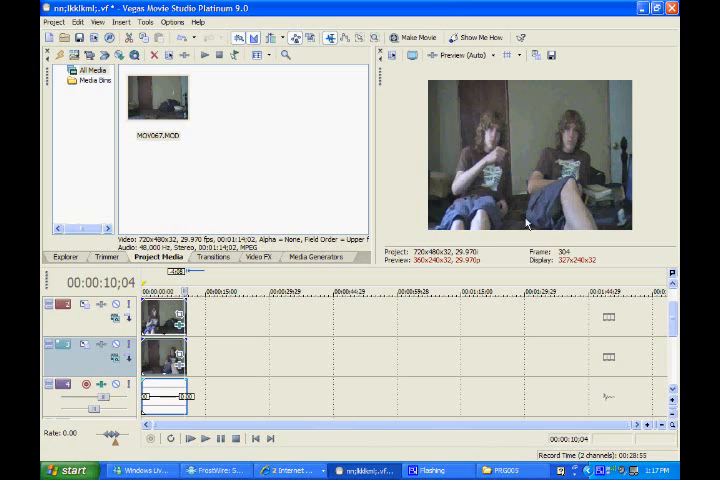
{"action": "mouse_move", "coordinate": [522, 236]}
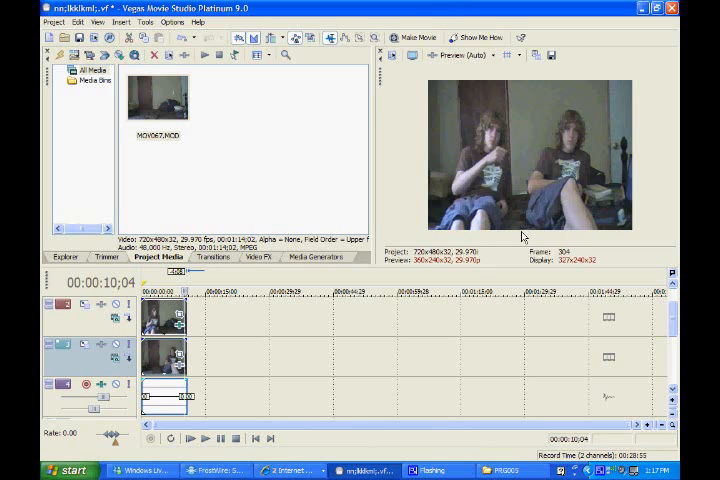
{"action": "mouse_move", "coordinate": [512, 232]}
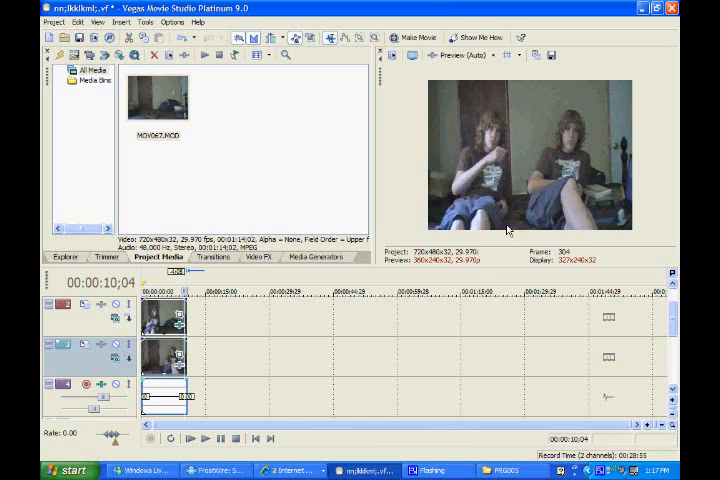
{"action": "mouse_move", "coordinate": [520, 204]}
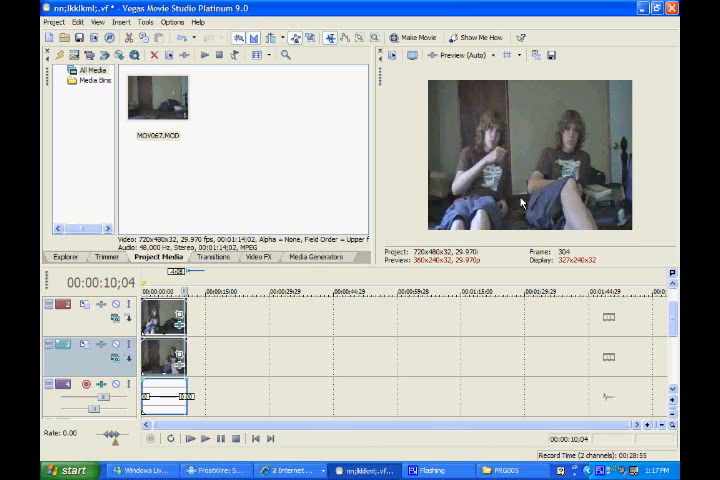